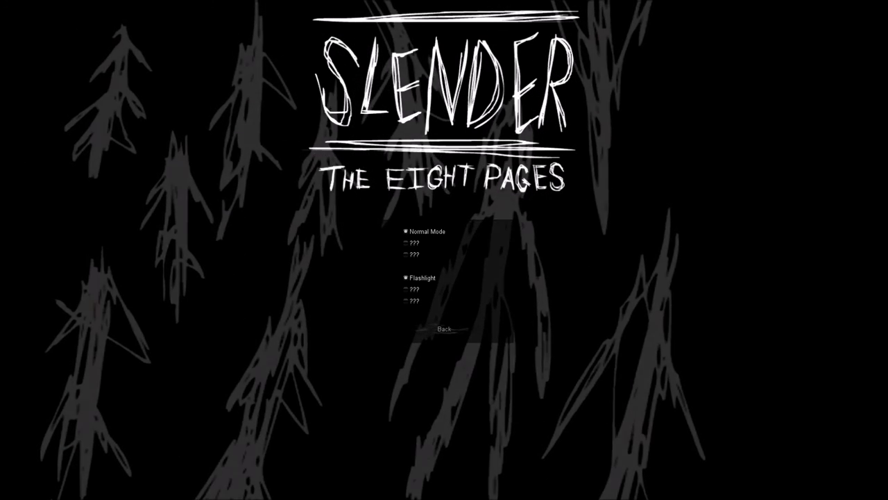
Leave the Extras mode options (Normal Mode, Flashlight) and return to the main menu
left_click(406, 278)
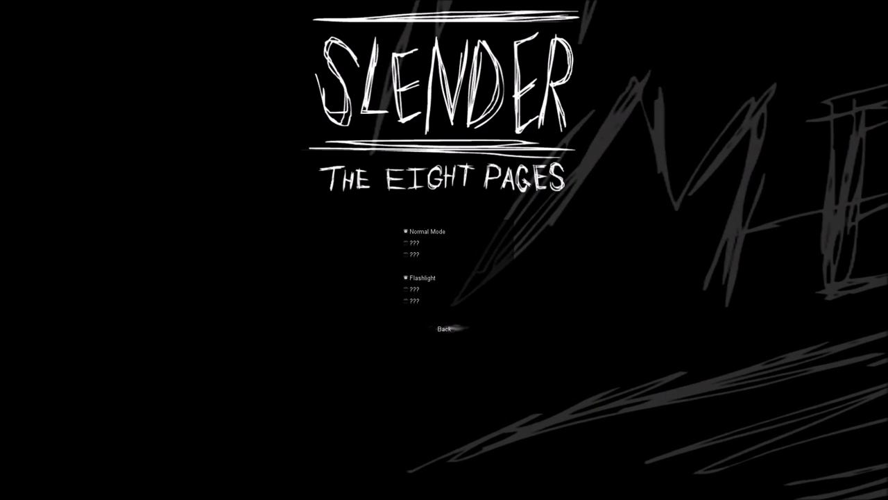
left_click(444, 328)
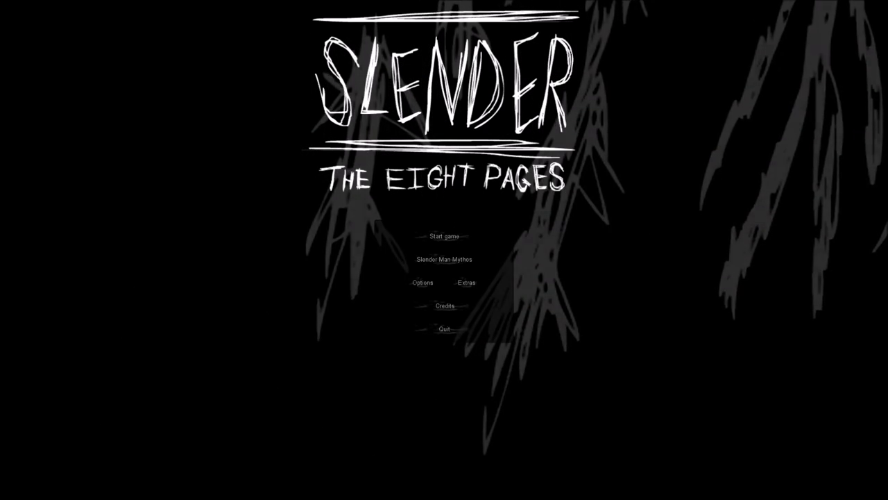